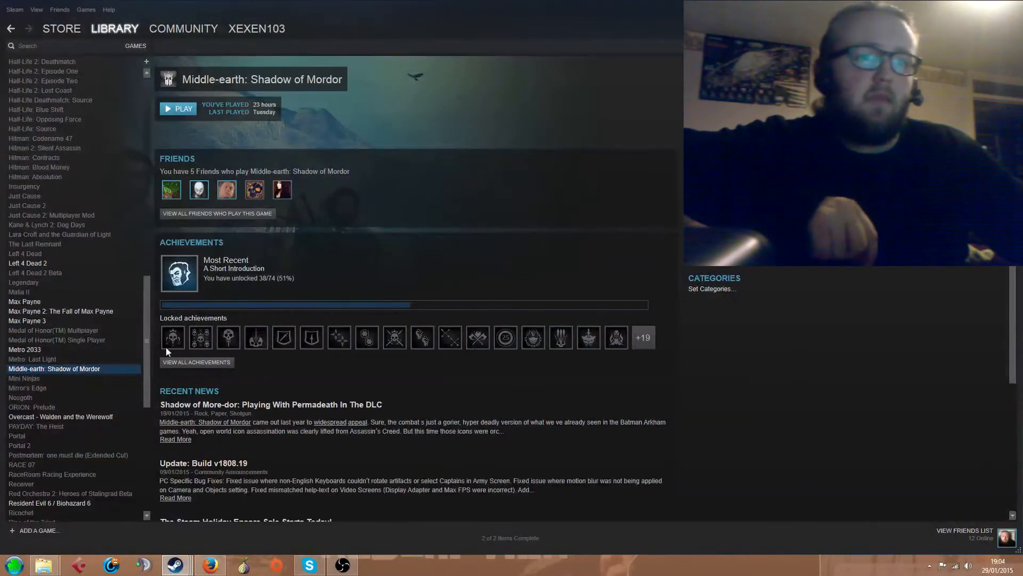
Open and then close the Steam properties for Middle-earth: Shadow of Mordor.
{"action": "right_click", "coordinate": [54, 368]}
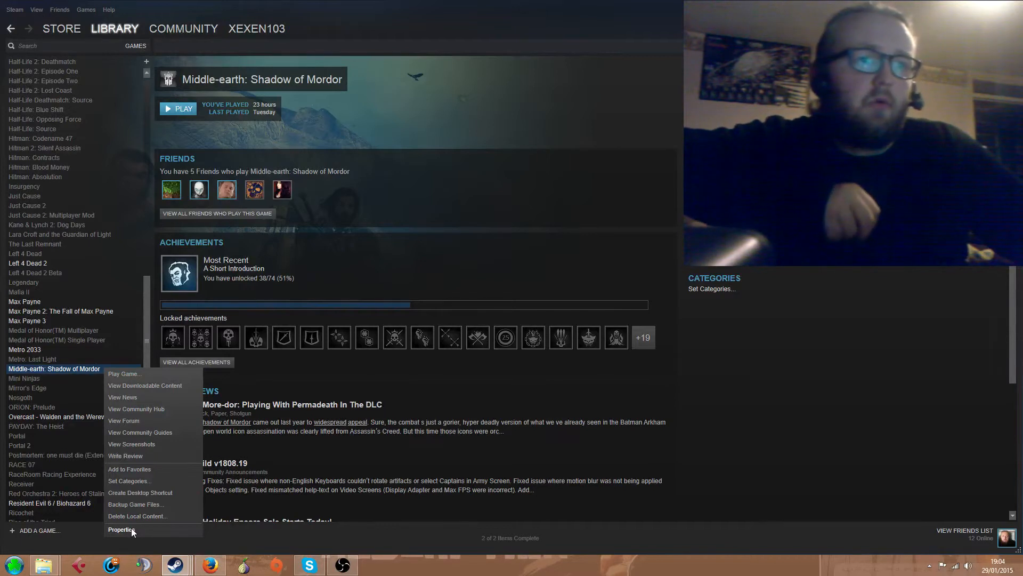
{"action": "left_click", "coordinate": [121, 529]}
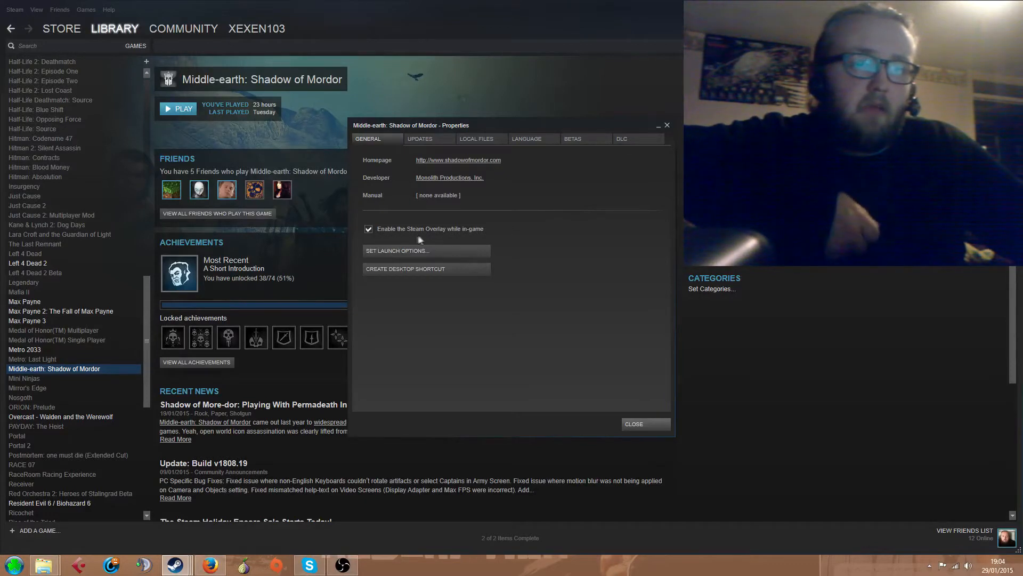
{"action": "mouse_move", "coordinate": [383, 237]}
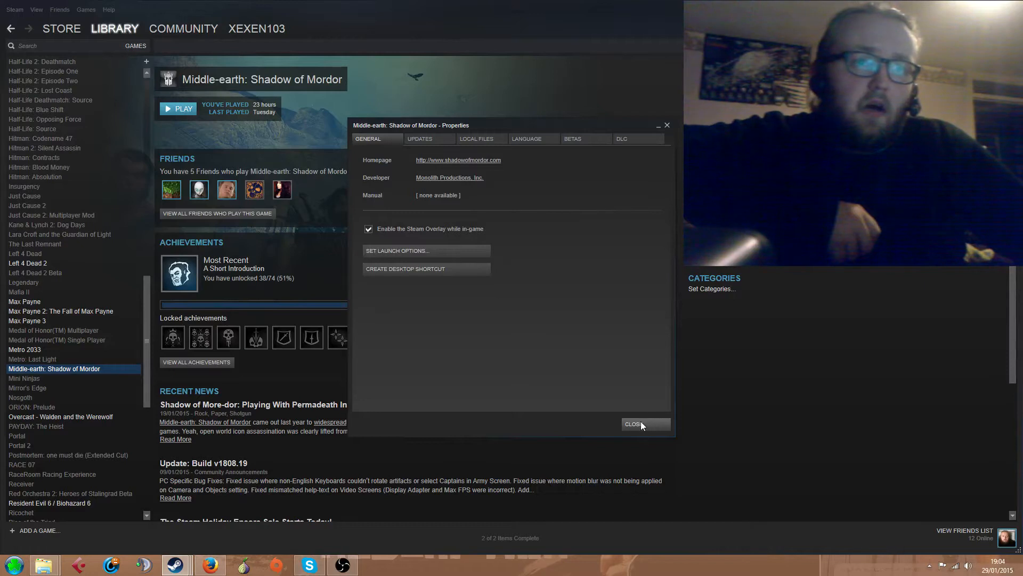
{"action": "left_click", "coordinate": [633, 424]}
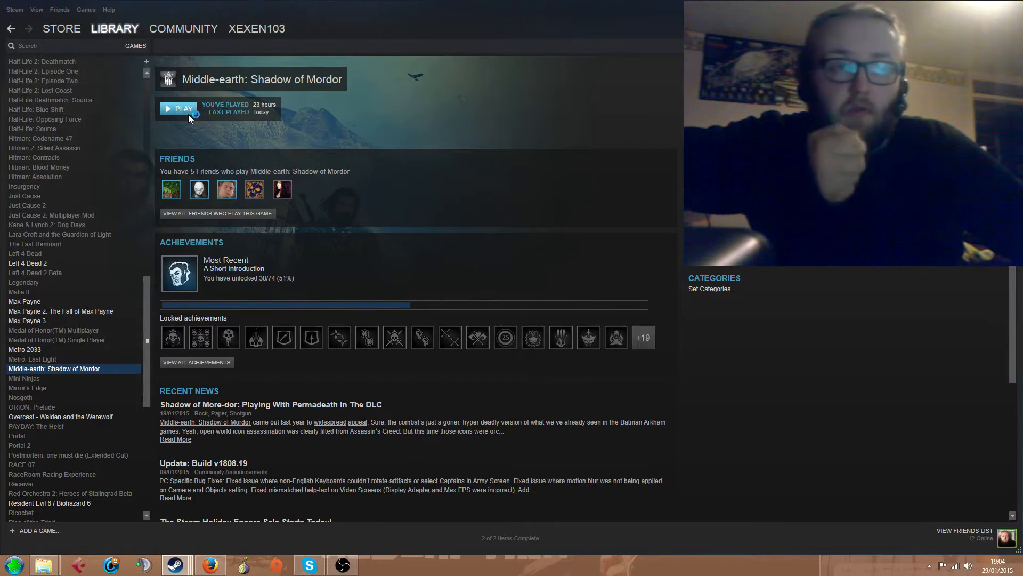
Launch Middle-earth: Shadow of Mordor from the Steam library.
{"action": "left_click", "coordinate": [177, 108]}
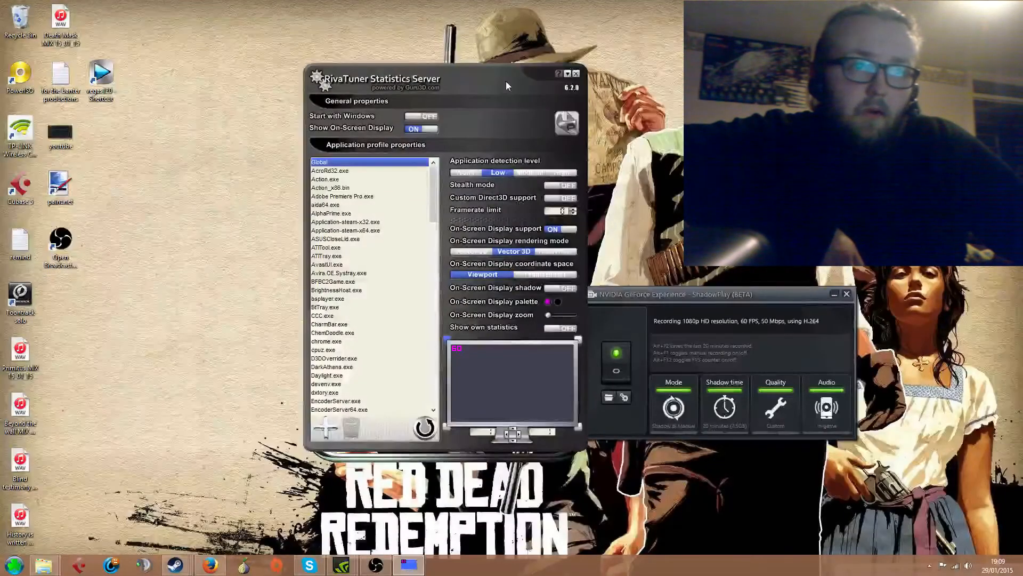
{"action": "scroll", "scroll_direction": "down", "scroll_amount": 3}
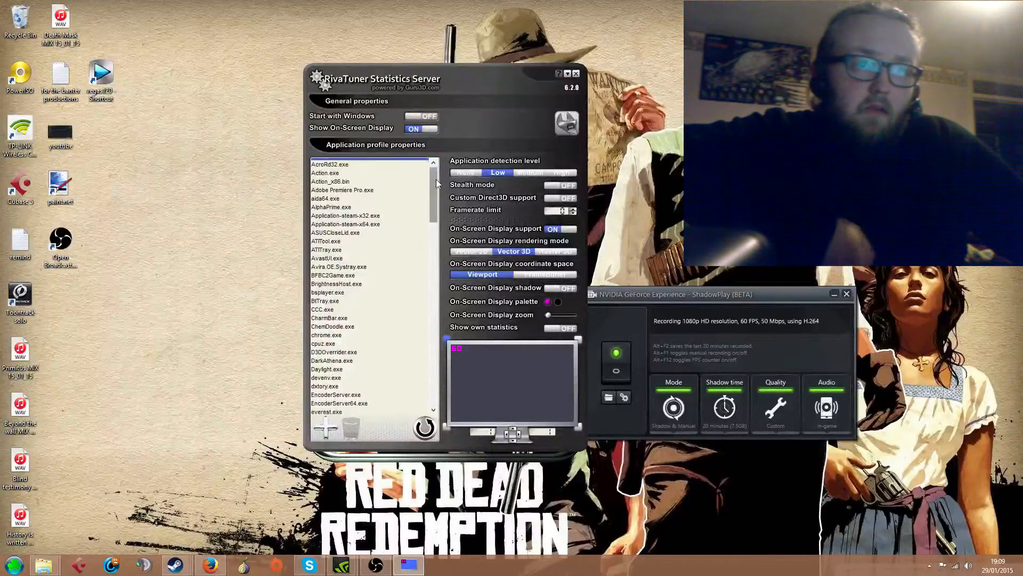
{"action": "scroll", "scroll_direction": "down", "scroll_amount": 3}
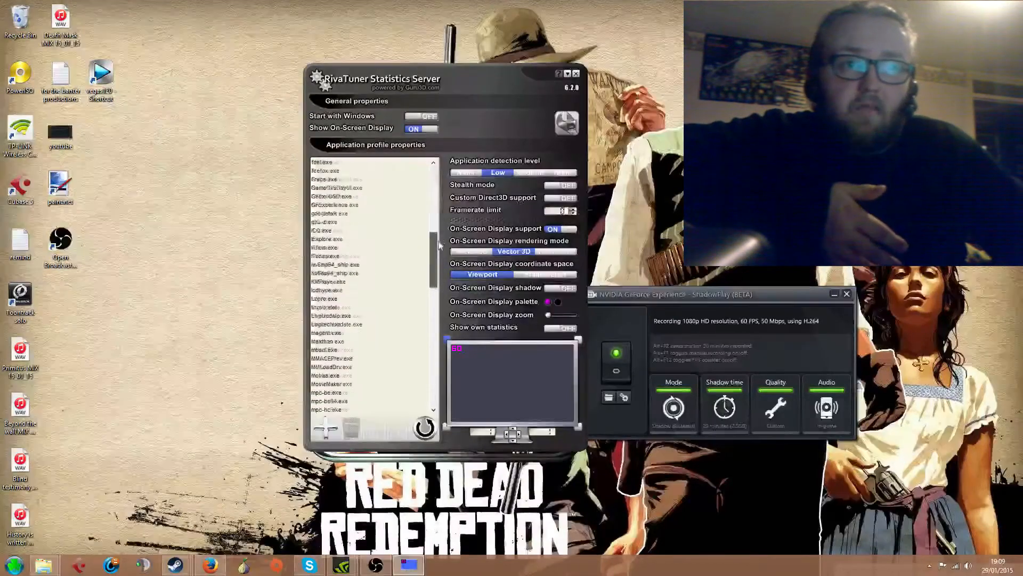
{"action": "scroll", "scroll_direction": "down", "scroll_amount": 3}
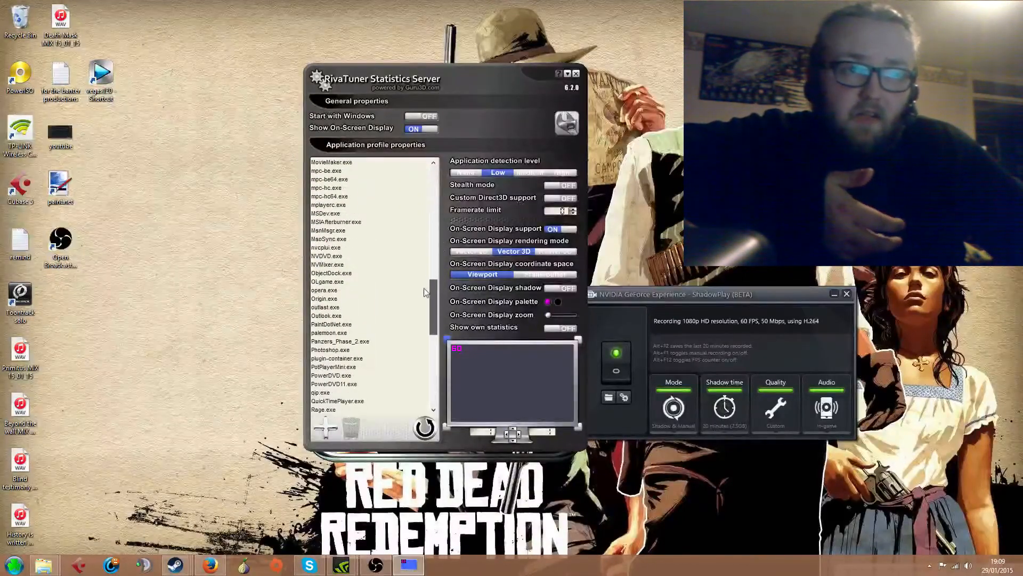
{"action": "scroll", "scroll_direction": "down", "scroll_amount": 3}
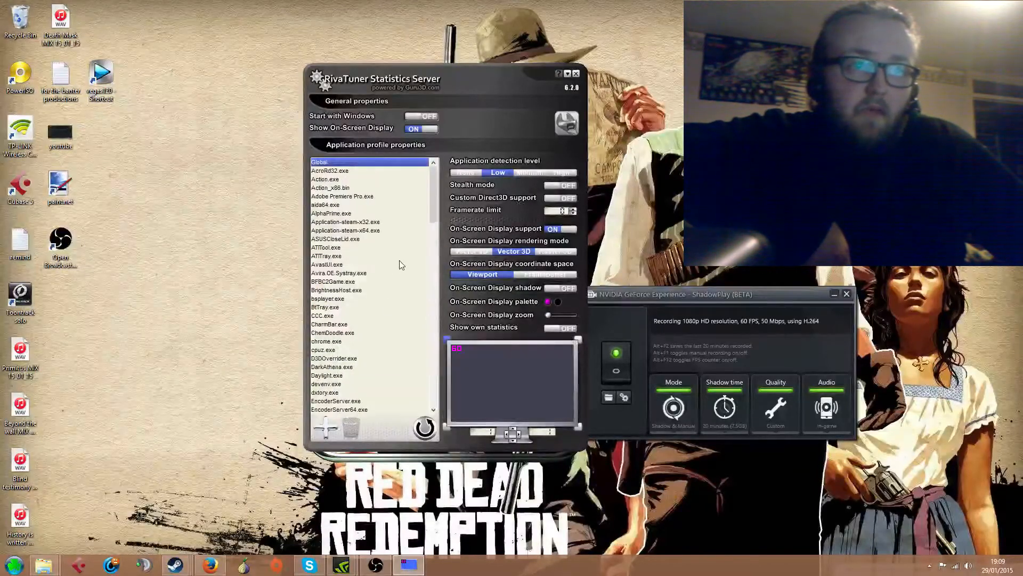
{"action": "mouse_move", "coordinate": [324, 427]}
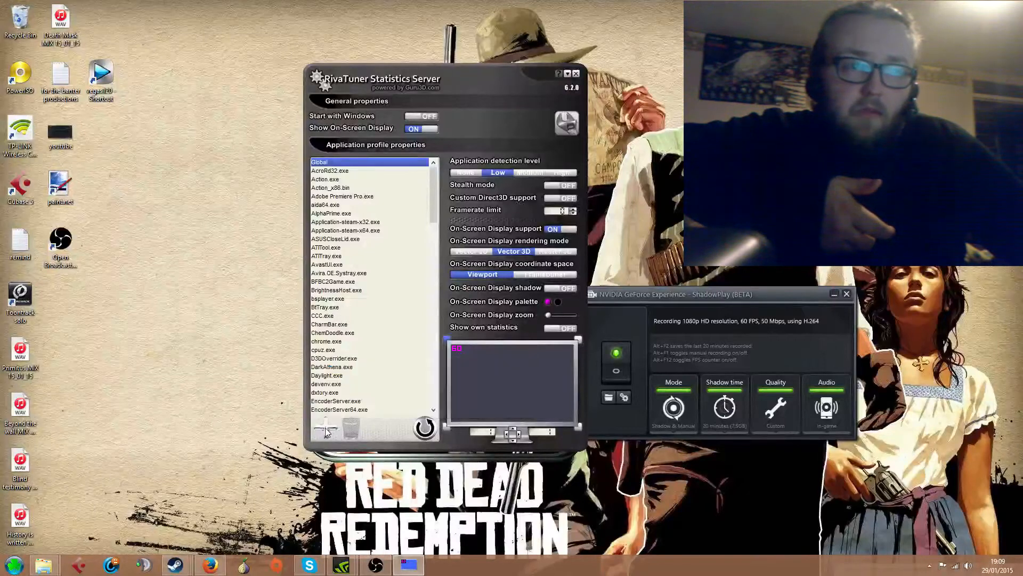
Start a new RivaTuner profile and browse to Steam\steamapps\common\ShadowOfMordor\x64.
{"action": "left_click", "coordinate": [325, 427]}
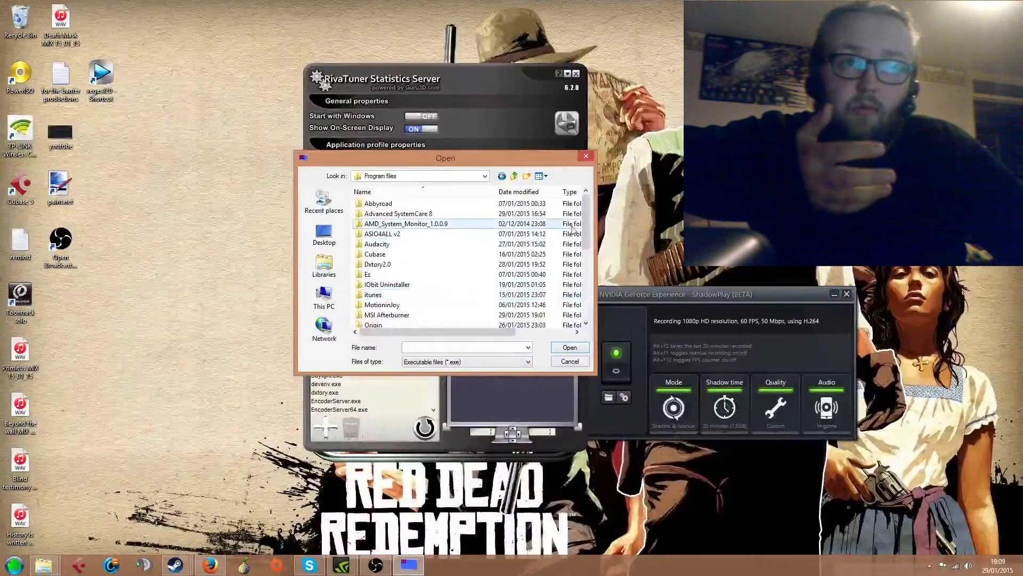
{"action": "scroll", "scroll_direction": "down", "scroll_amount": 3}
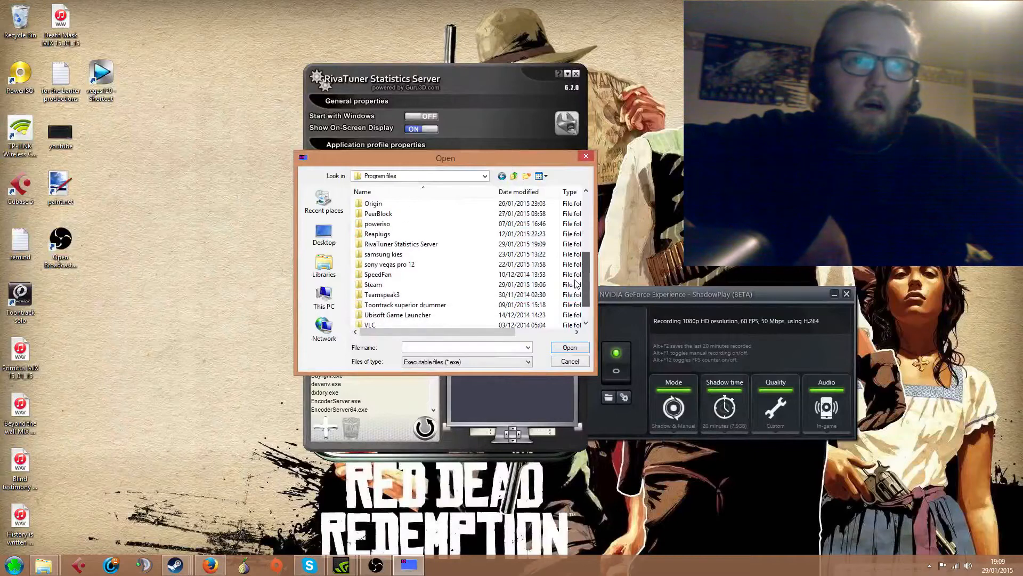
{"action": "double_click", "coordinate": [373, 284]}
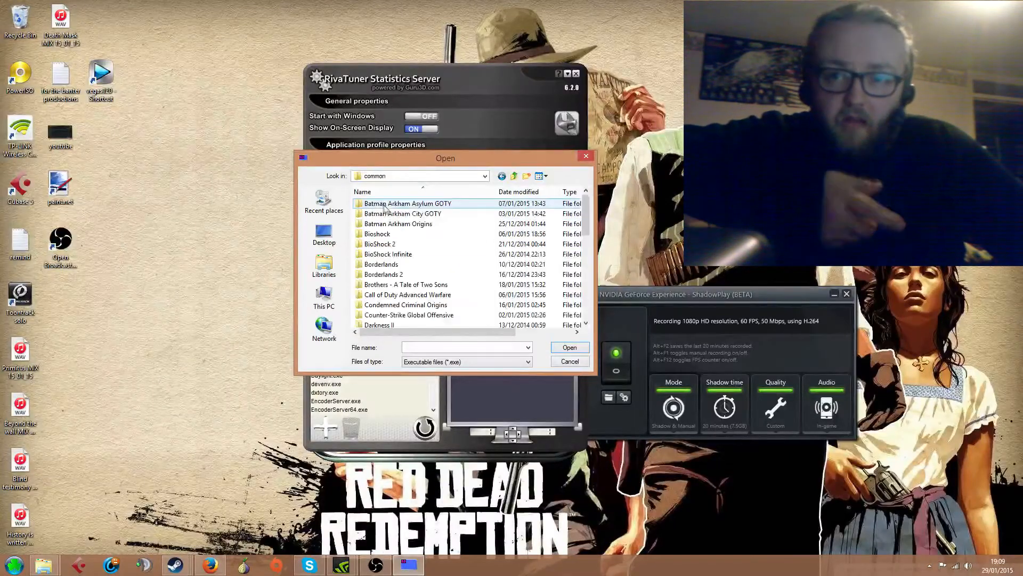
{"action": "scroll", "scroll_direction": "down", "scroll_amount": 3}
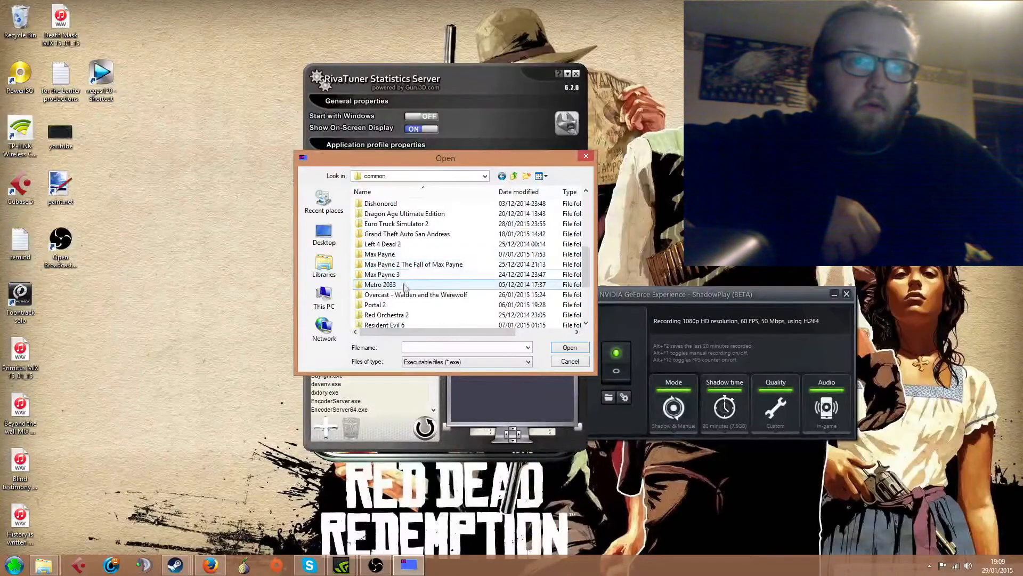
{"action": "left_click", "coordinate": [413, 264]}
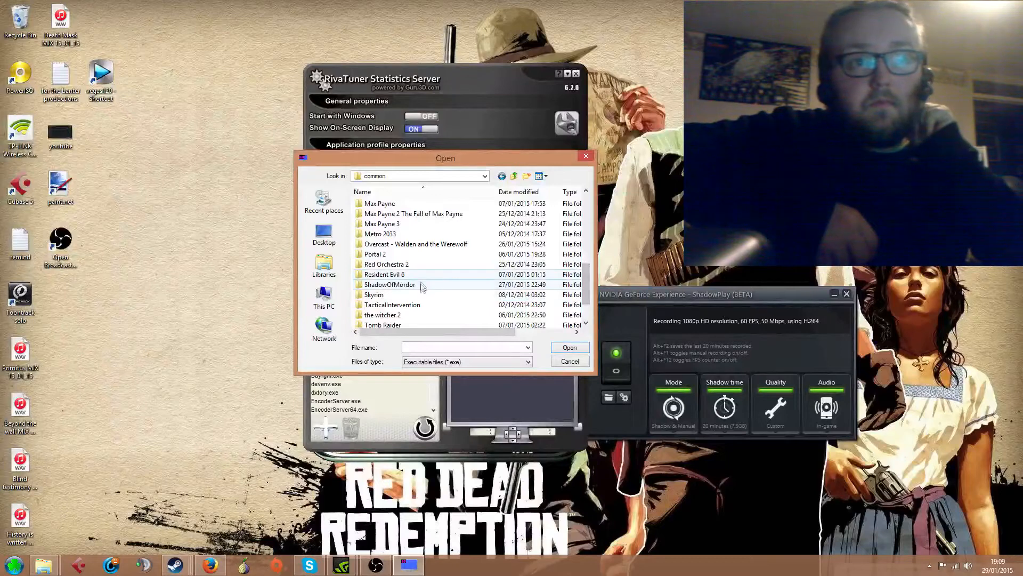
{"action": "double_click", "coordinate": [389, 285]}
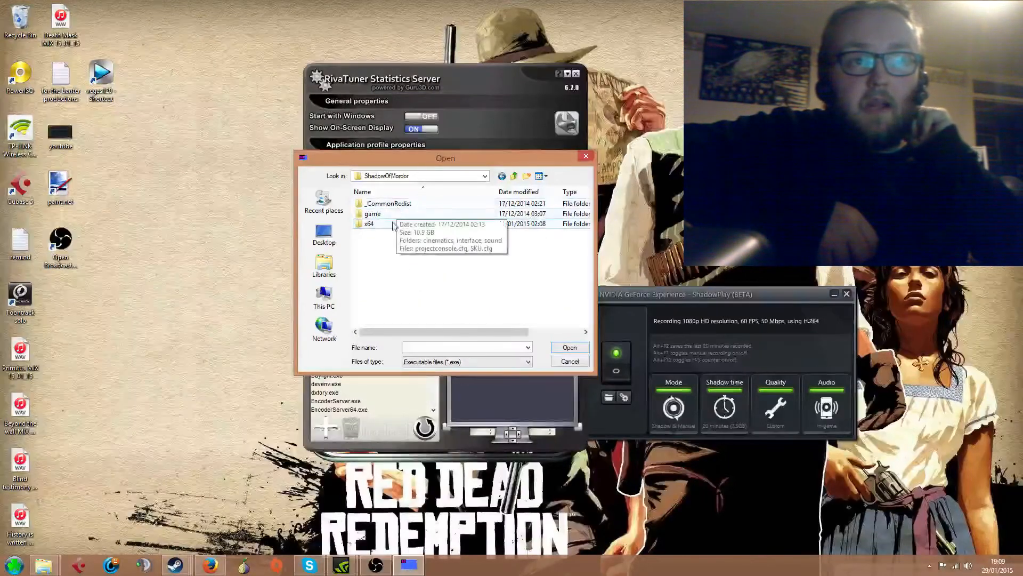
{"action": "double_click", "coordinate": [369, 223]}
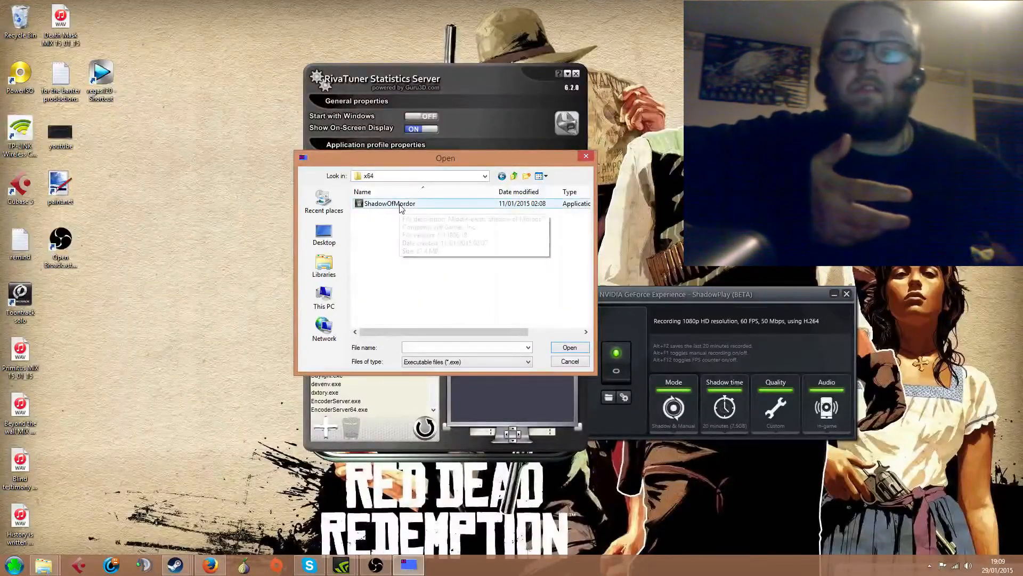
Select ShadowOfMordor.exe as the new profile and set Custom Direct3D support to ON.
{"action": "left_click", "coordinate": [569, 346]}
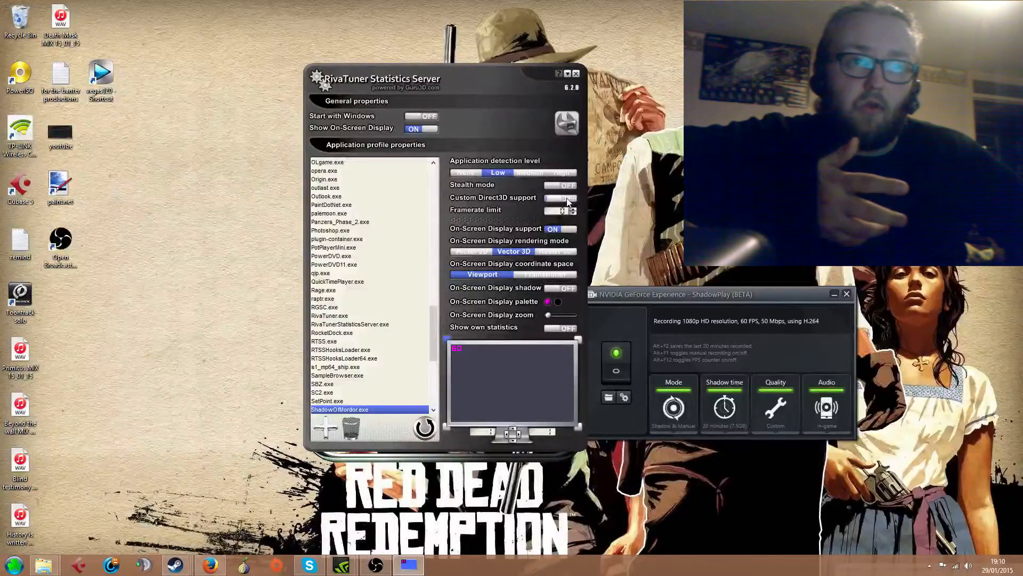
{"action": "left_click", "coordinate": [559, 197]}
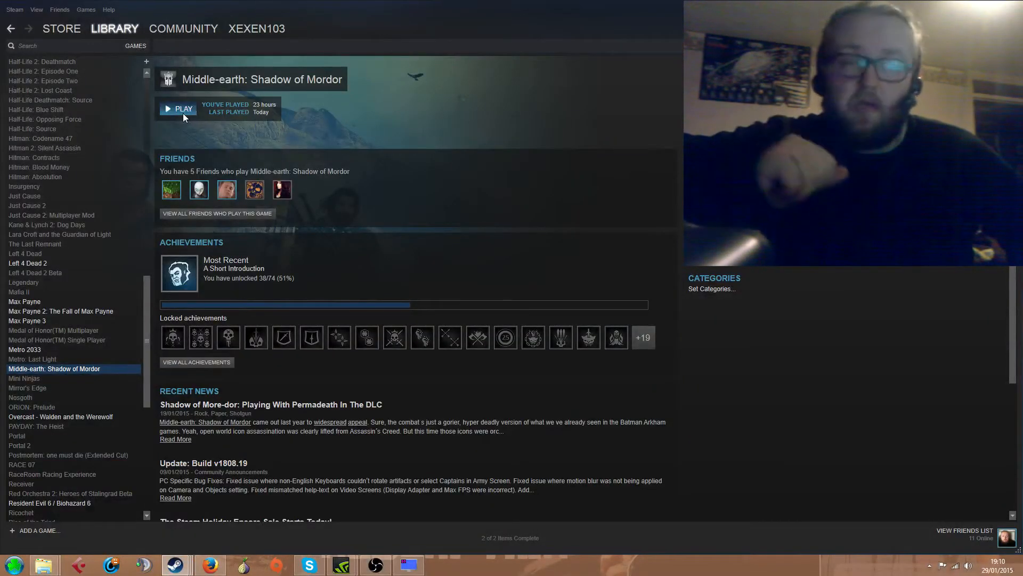
Relaunch Middle-earth: Shadow of Mordor with PLAY on its Steam library page.
{"action": "left_click", "coordinate": [177, 109]}
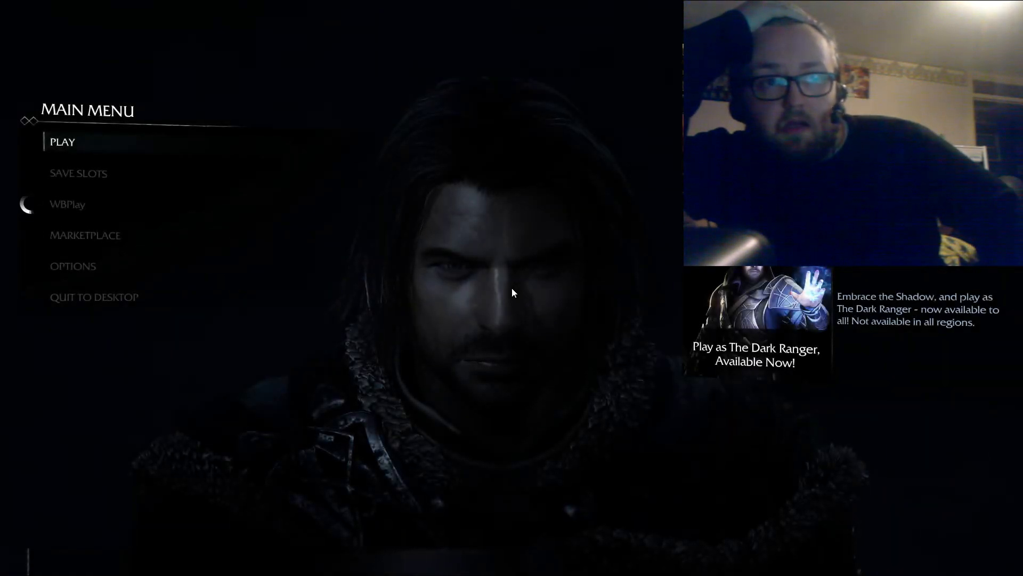
{"action": "key", "text": "shift+tab"}
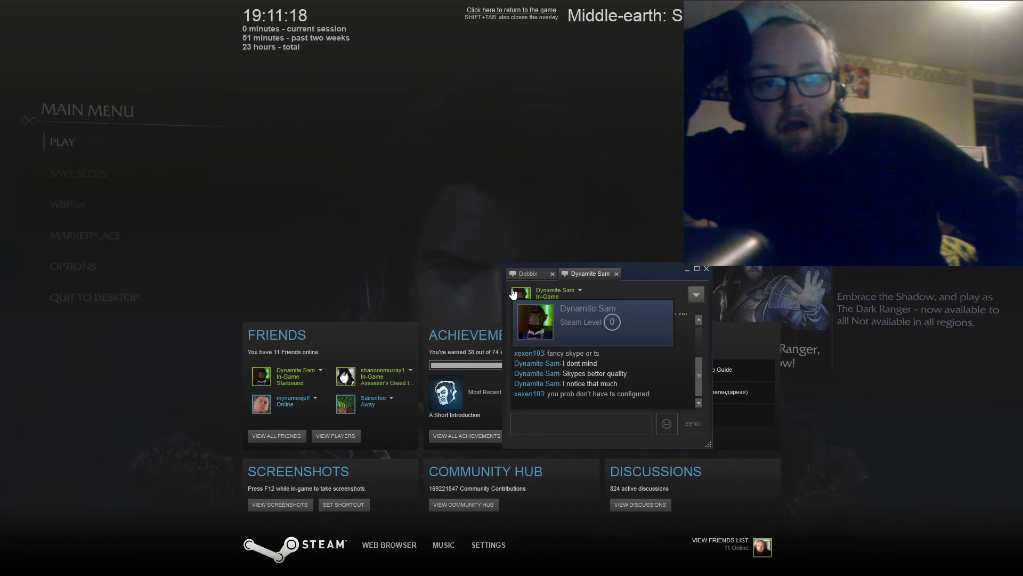
{"action": "left_click", "coordinate": [511, 10]}
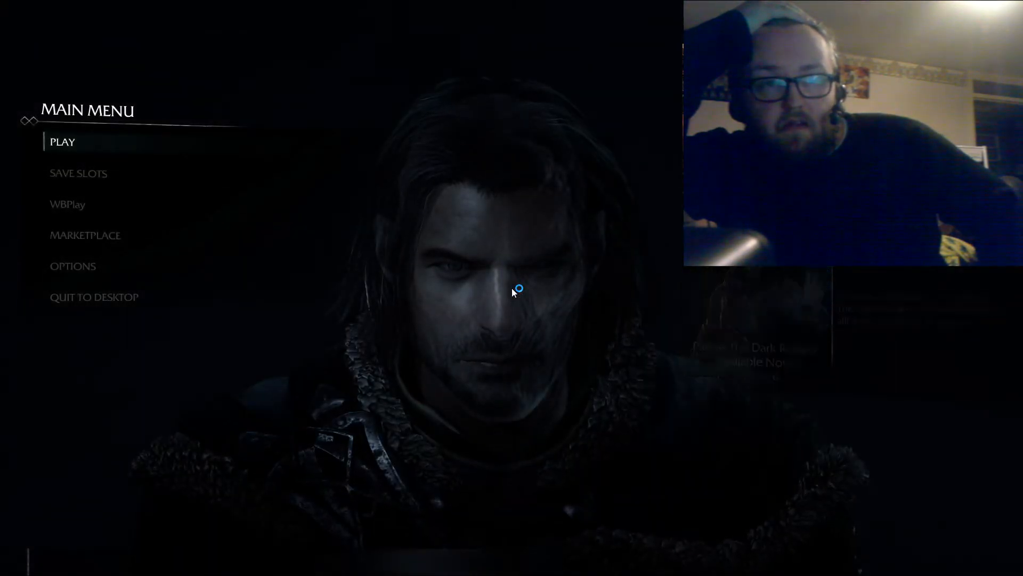